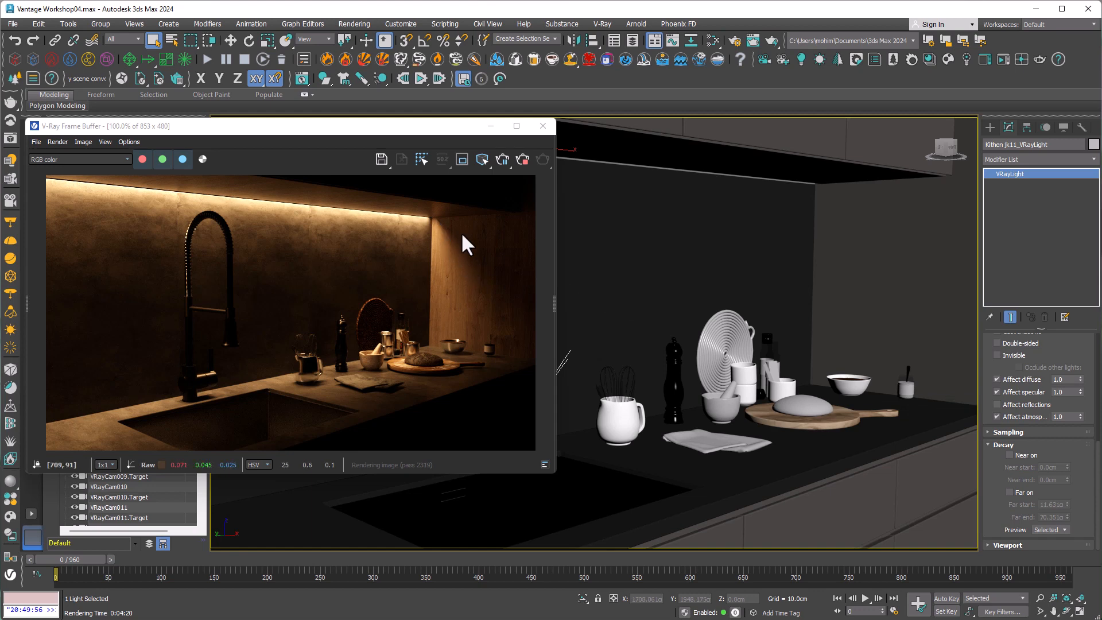
mouse_move(525, 365)
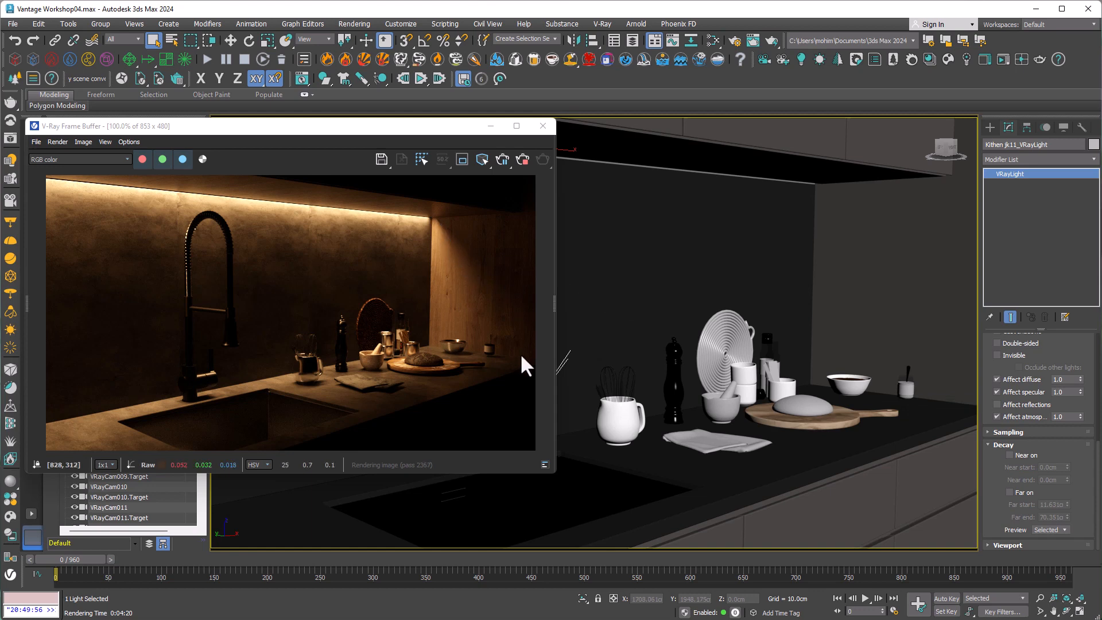
mouse_move(510, 364)
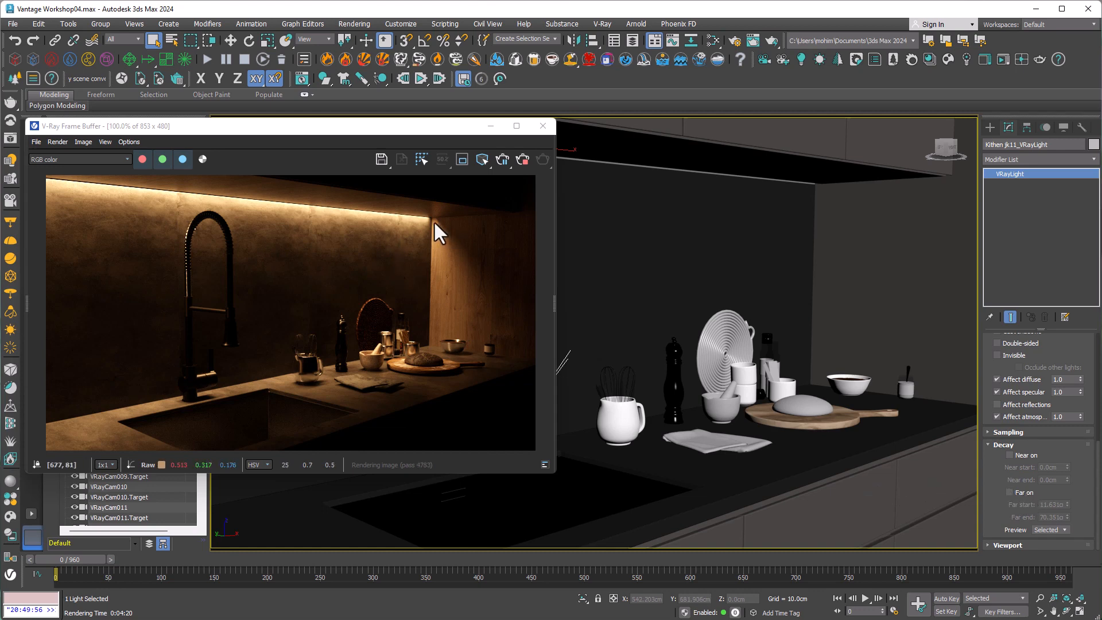
mouse_move(481, 303)
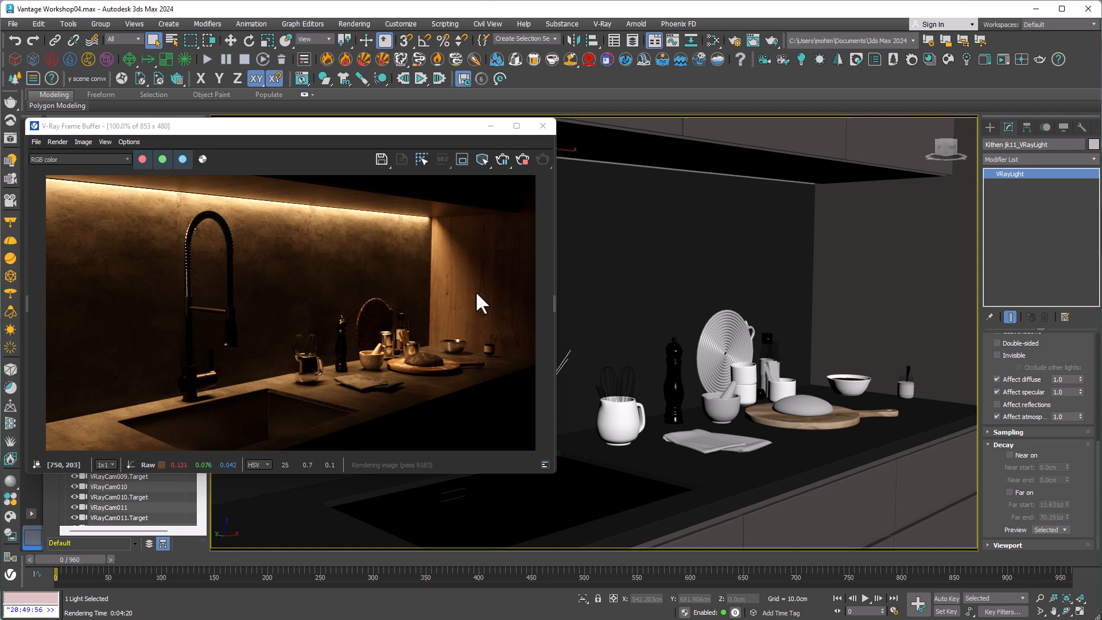
mouse_move(453, 253)
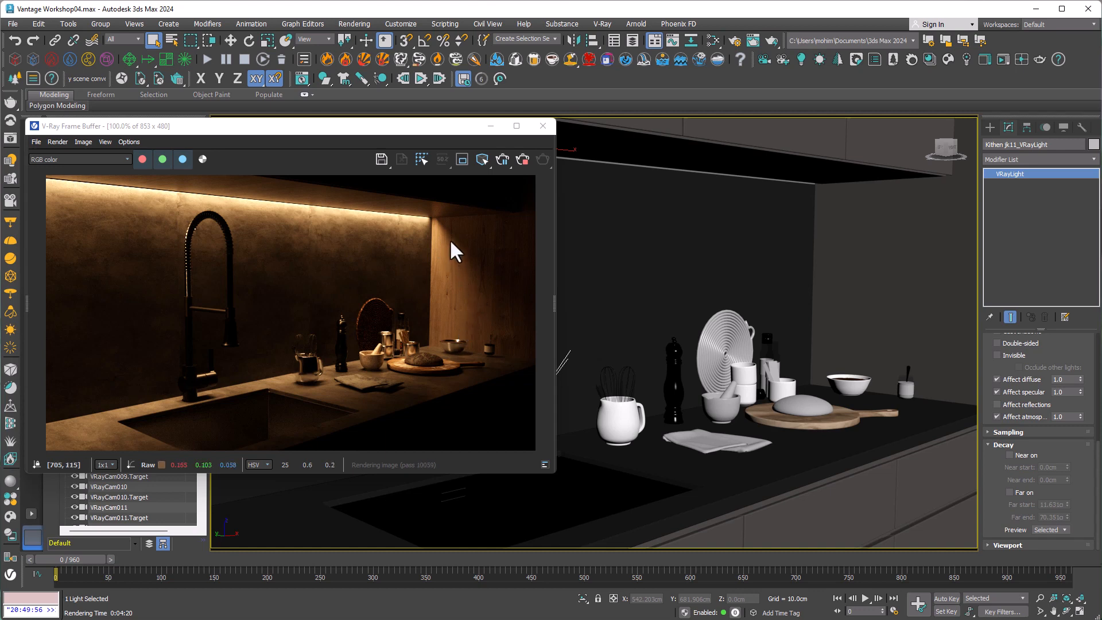
mouse_move(450, 351)
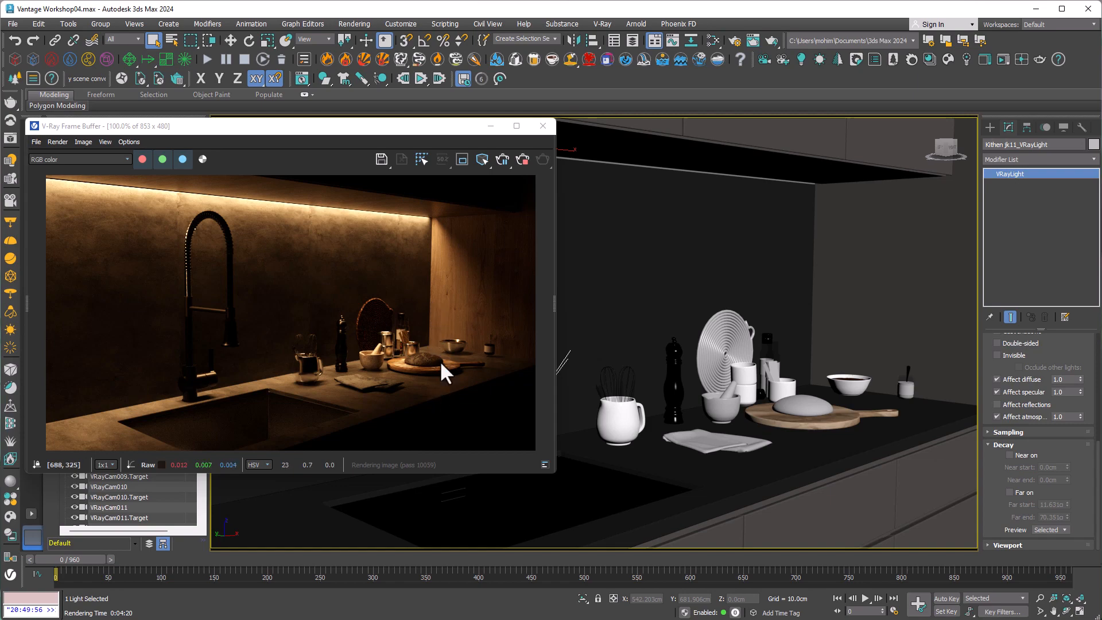
Step: Enable Far decay on the VRayLight (start 11.631, end 70.351) so the strip light fades with distance
click(1010, 492)
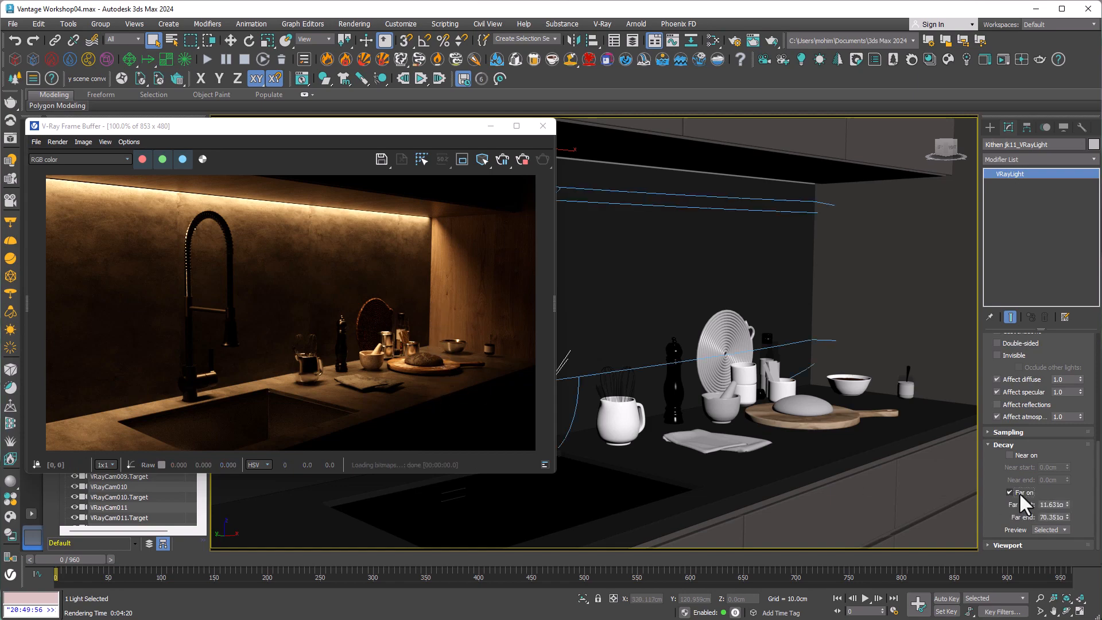
click(998, 493)
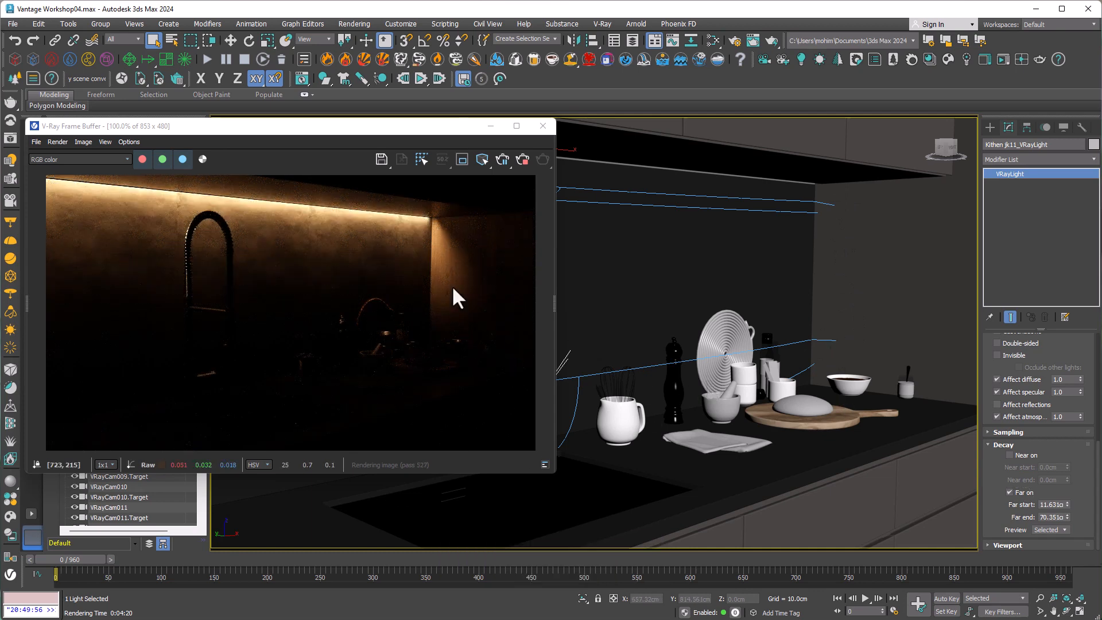
mouse_move(450, 348)
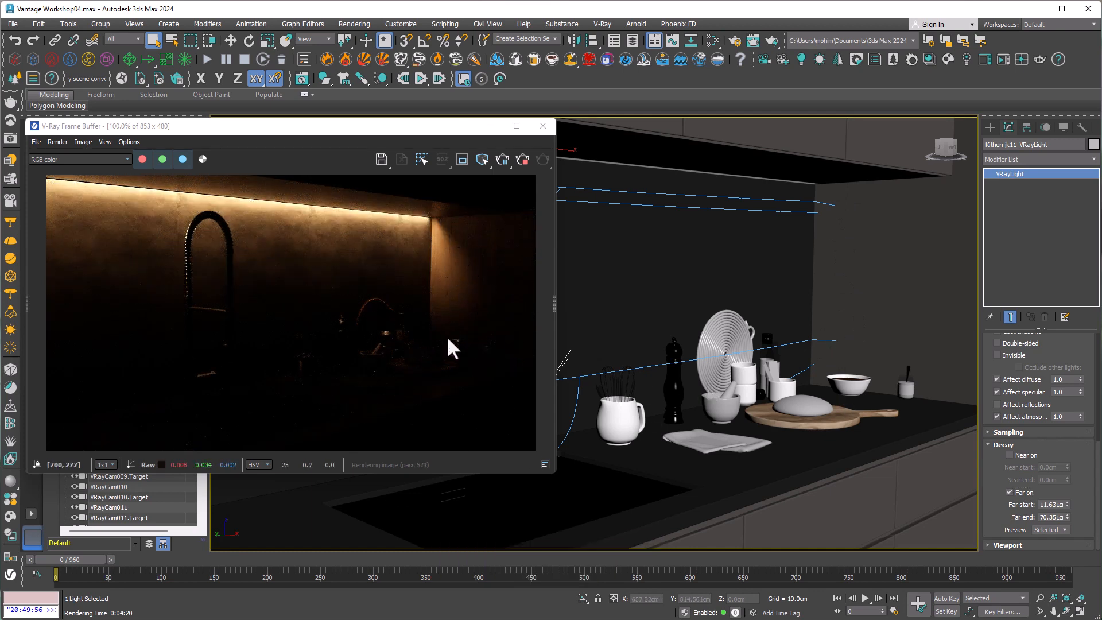